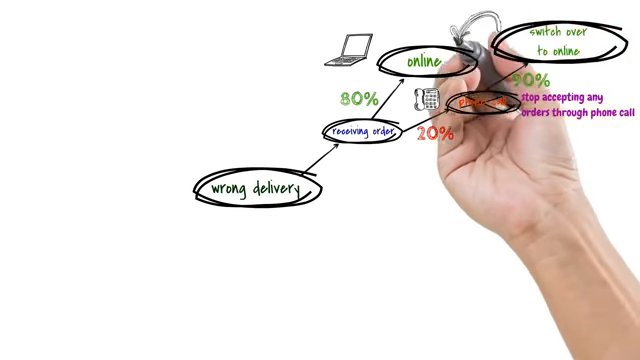
mouse_move(480, 150)
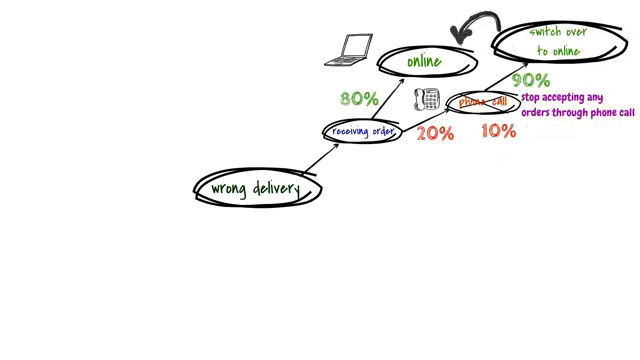